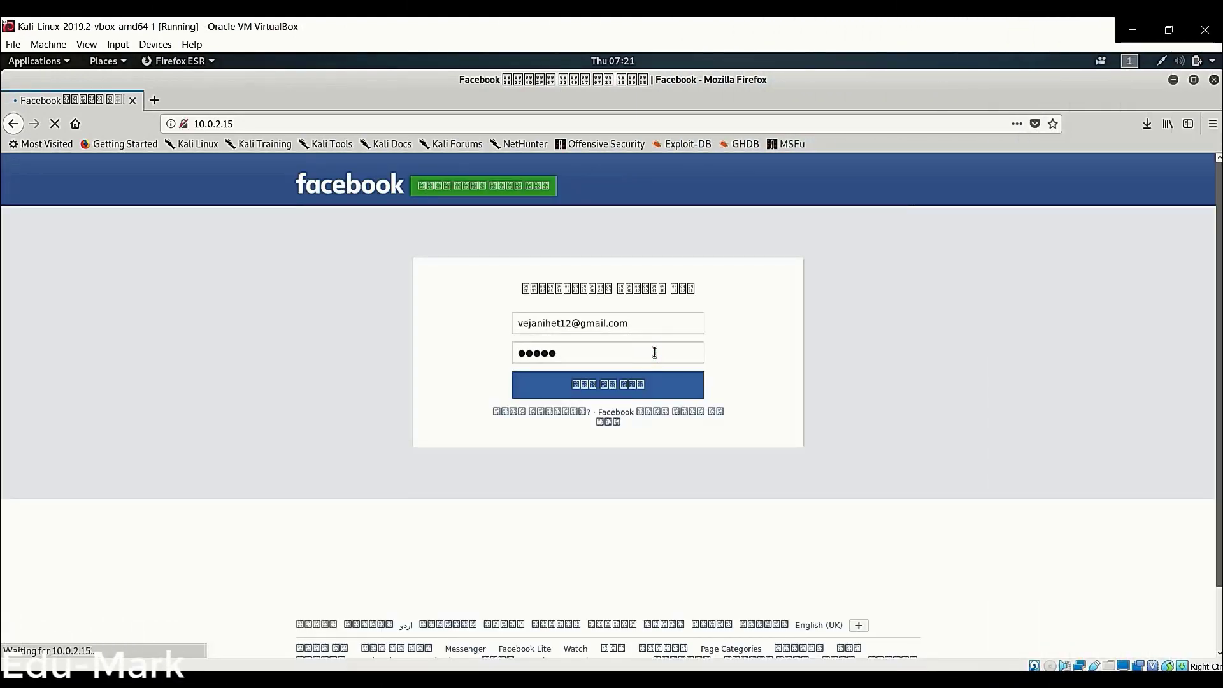
# Log in on the cloned Facebook page at 10.0.2.15 so the credentials reach the harvester
pyautogui.click(607, 384)
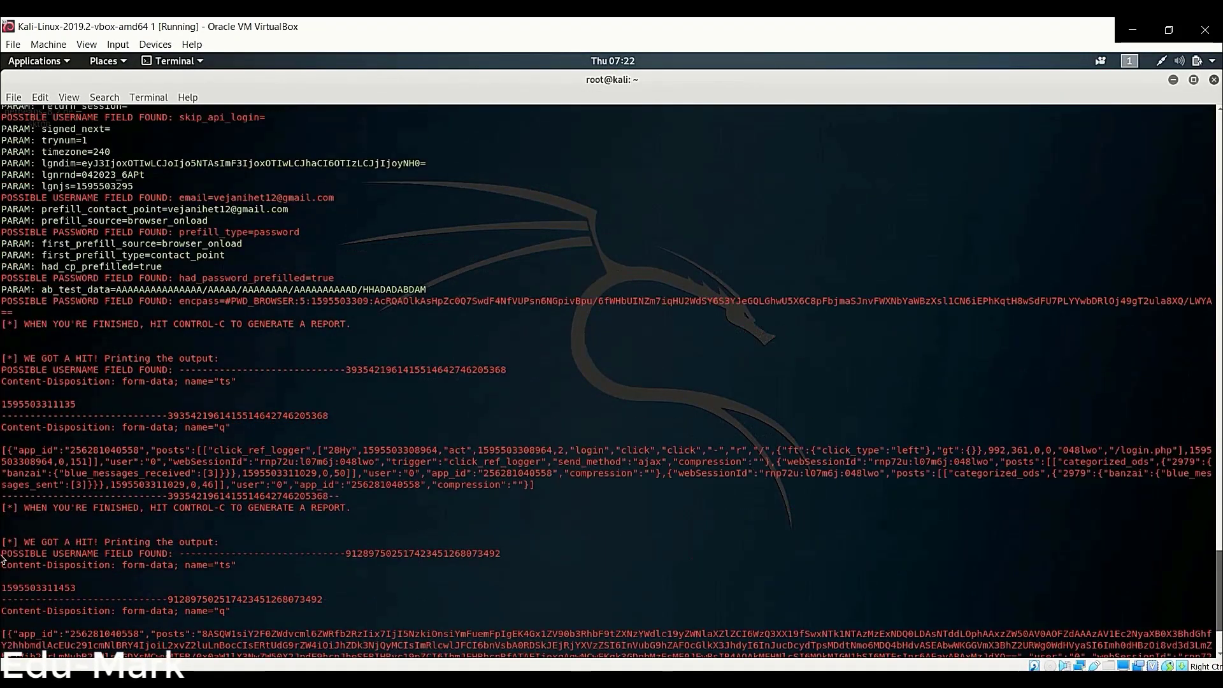
pyautogui.scroll(3)
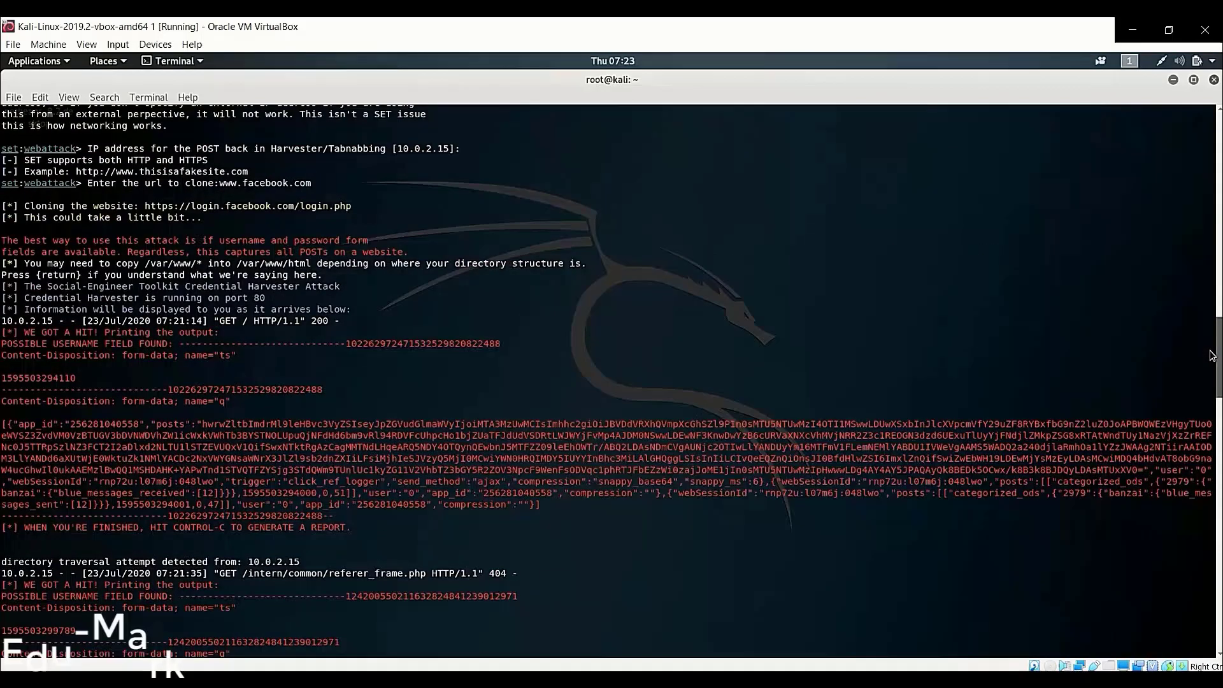
pyautogui.scroll(-3)
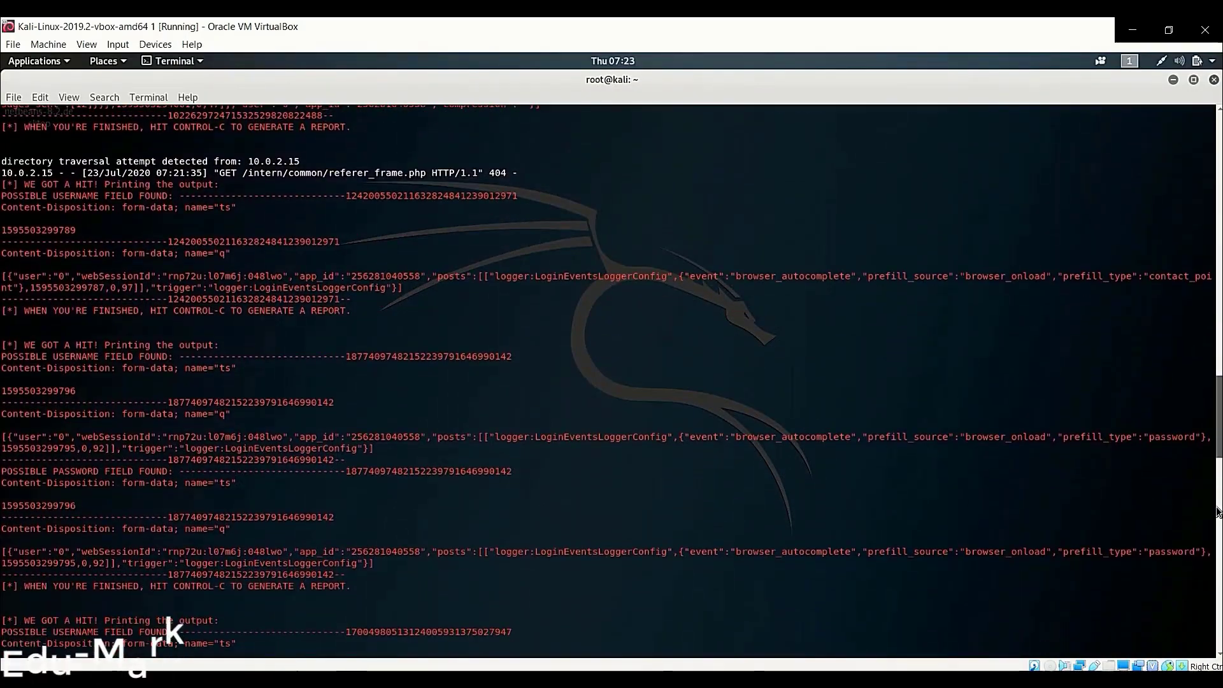
pyautogui.scroll(3)
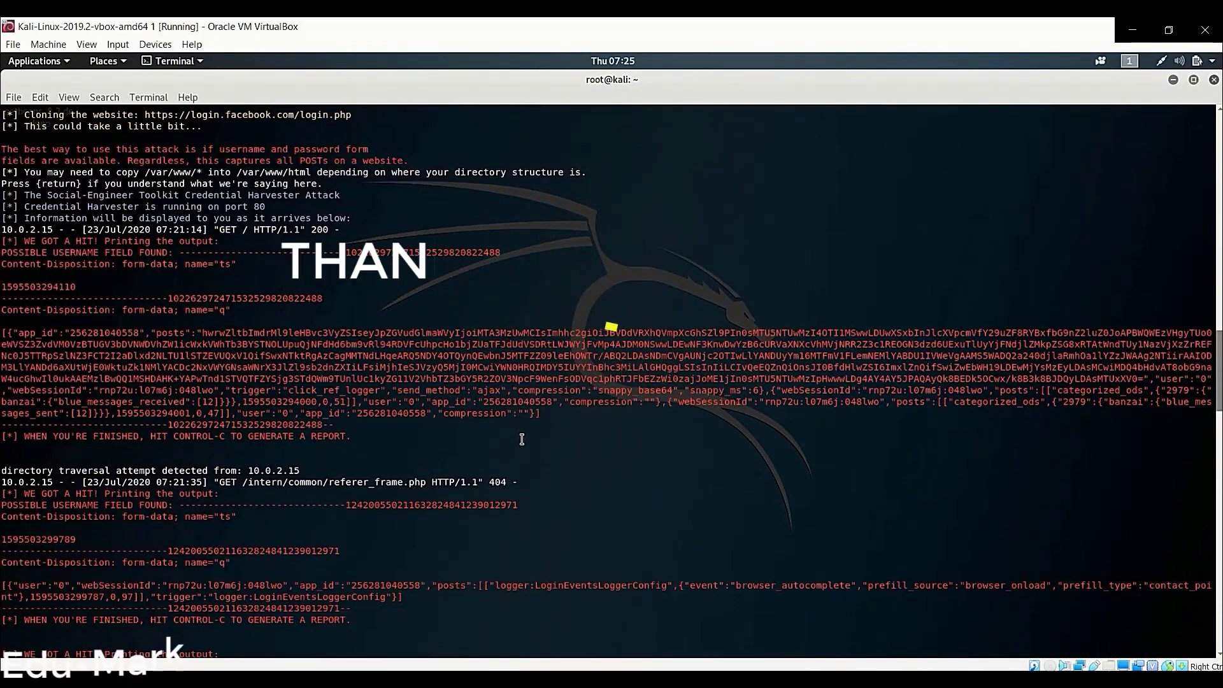